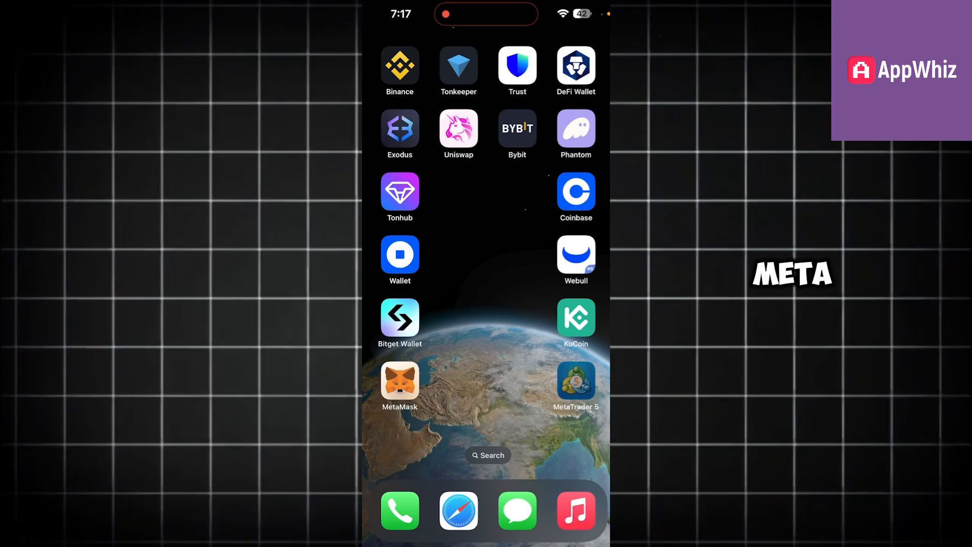
Step: Launch MetaTrader 5 from the iOS home screen to show the Quotes list
click(575, 381)
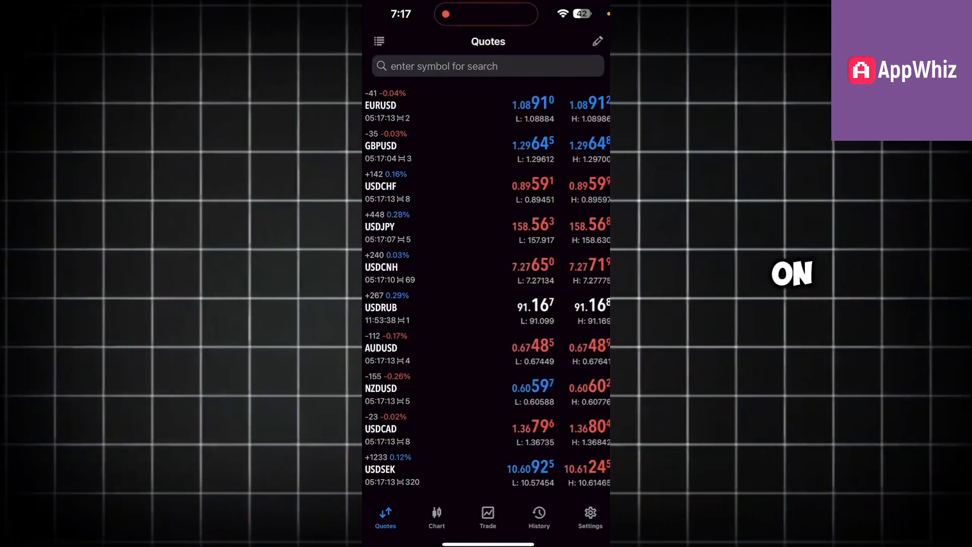
Step: From Settings, start a New Account and focus the broker company search field
click(589, 517)
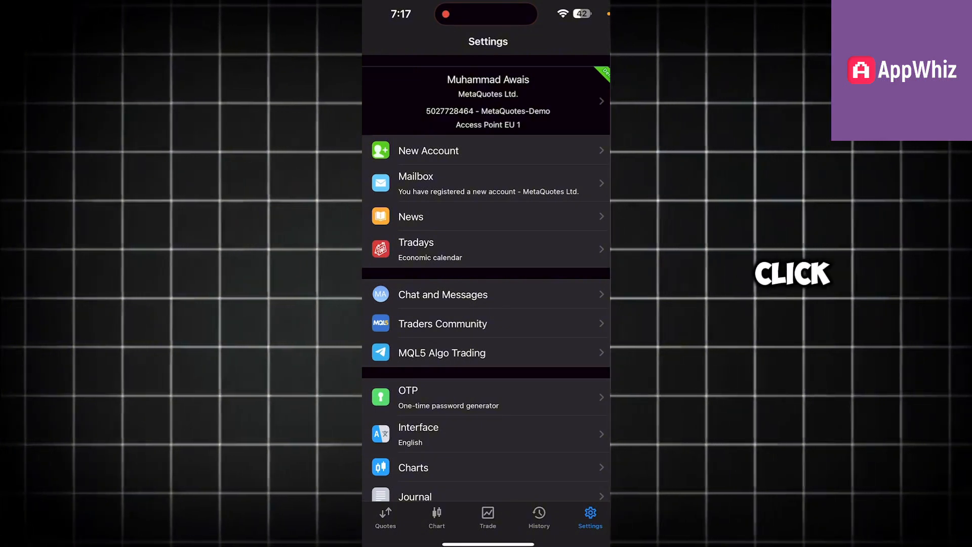
click(488, 149)
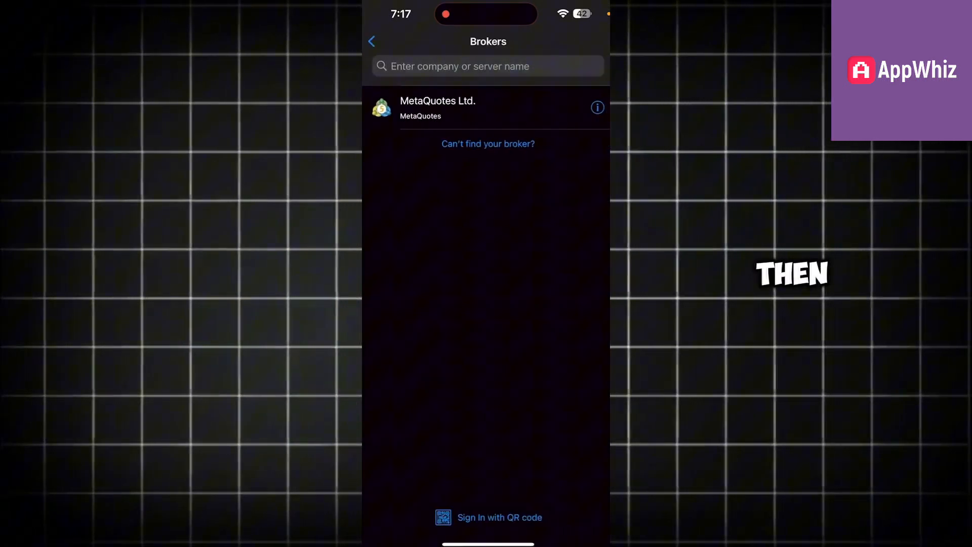
click(488, 66)
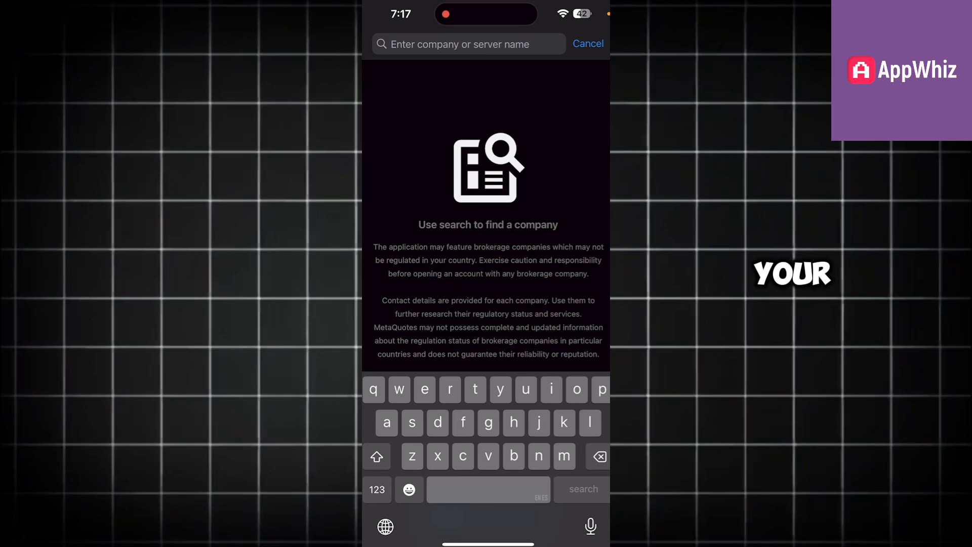
Step: Search the broker list for 'BTC' in capital letters
click(376, 456)
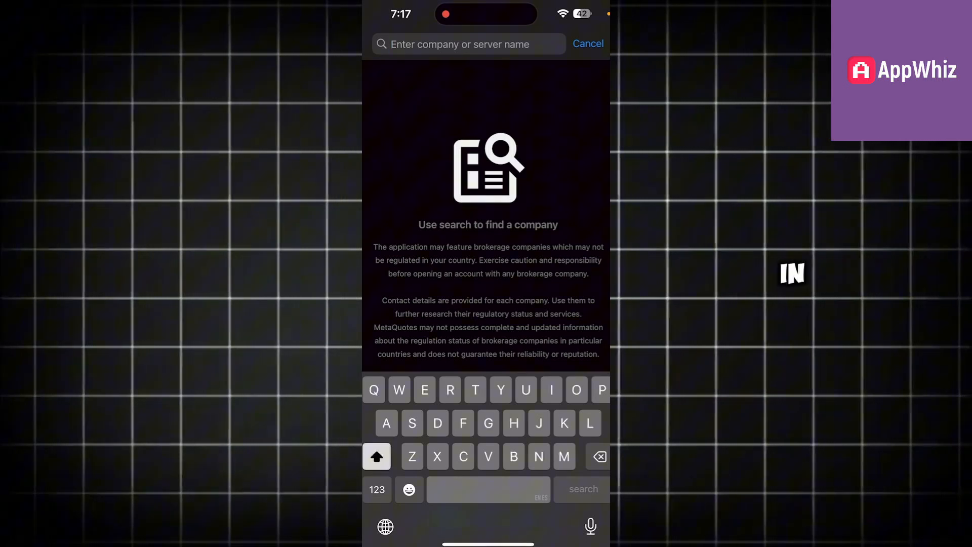
text(BTC)
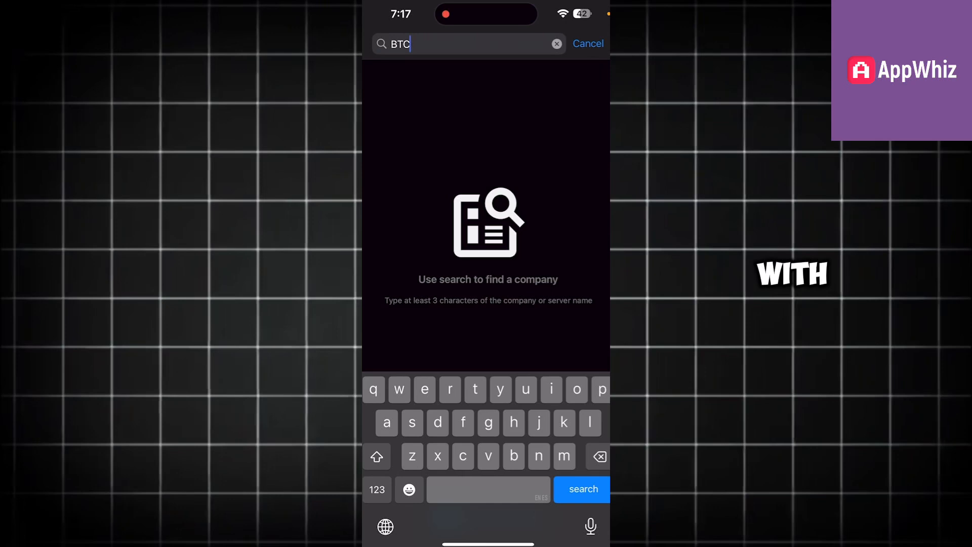
click(555, 44)
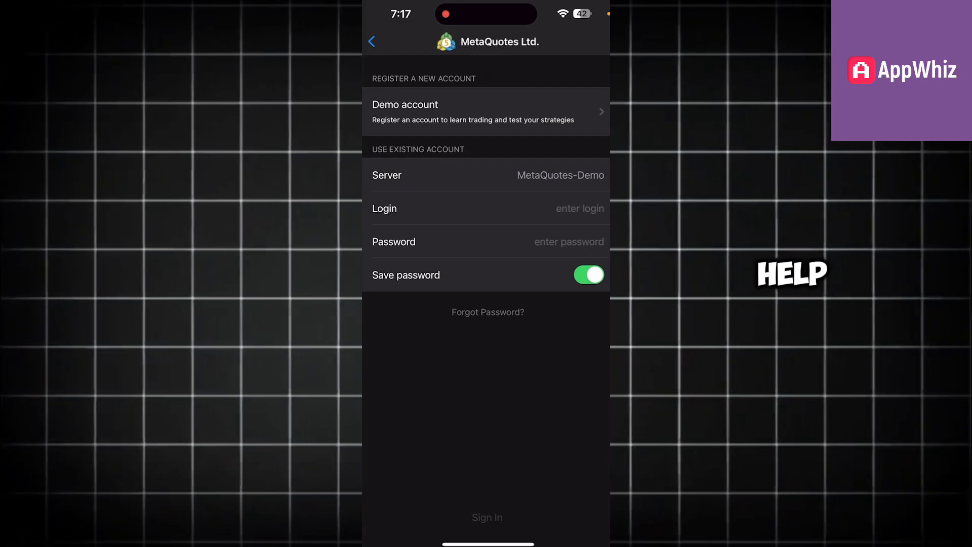
Step: Go back from the MetaQuotes Ltd. login form to the Brokers list
click(372, 42)
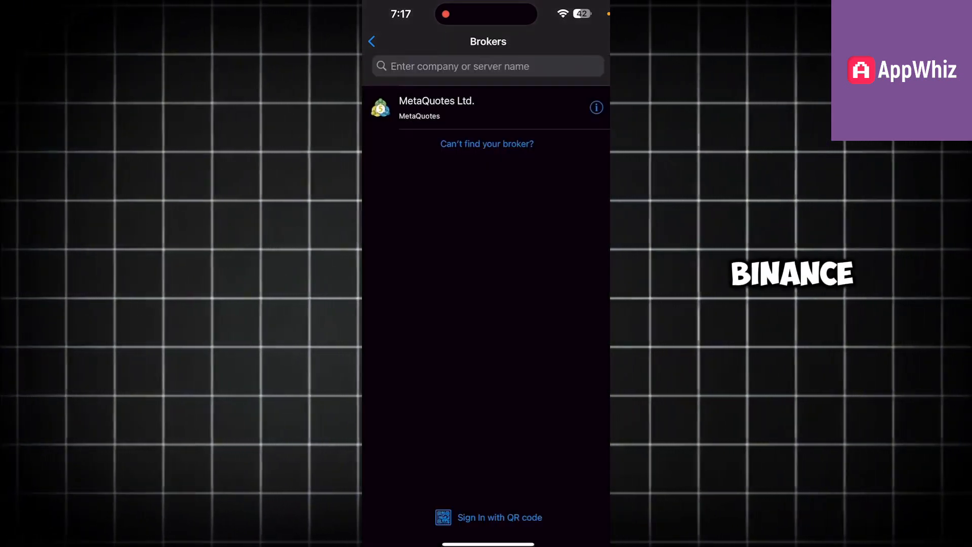